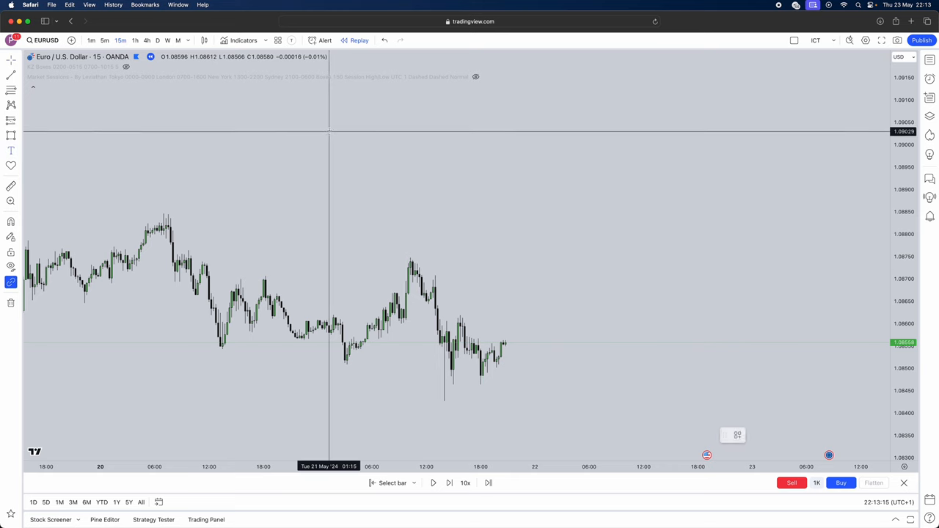
- Write the note 'what is FVG / imbalance / when one side is offered over the other leaving a gap in price'
text(what is FVG)
text(imbalance)
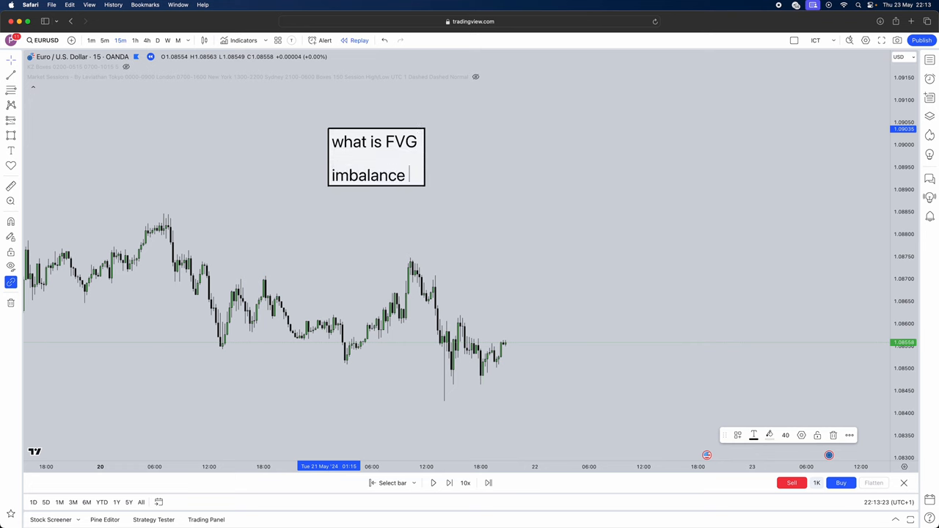
text(when one si)
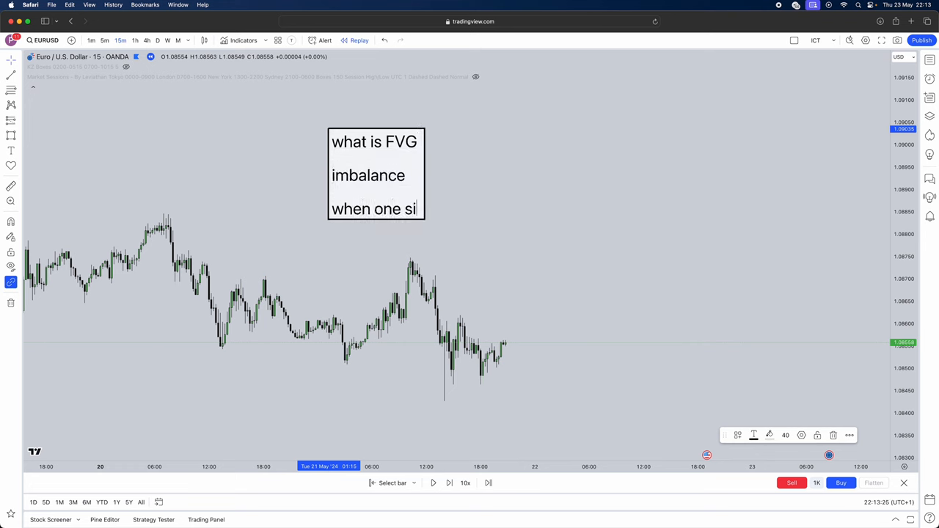
text(de is offered over the)
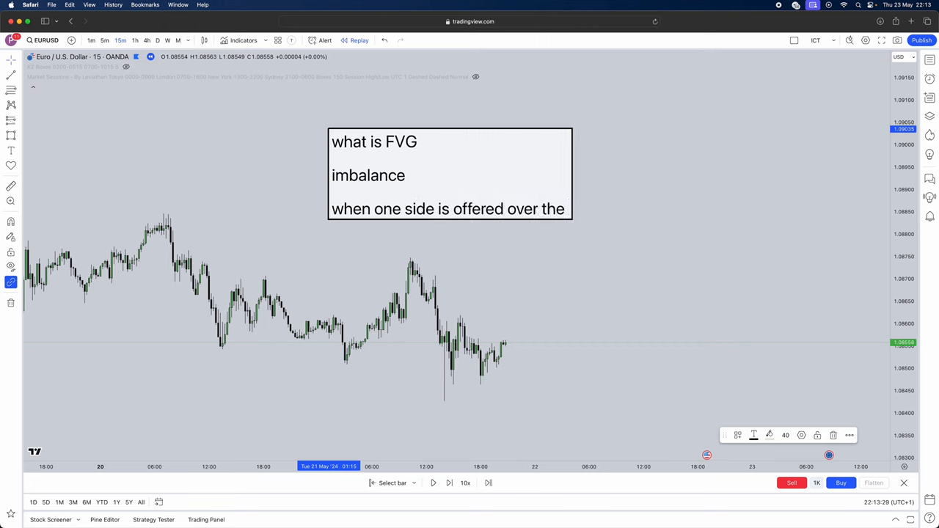
text(other leavin)
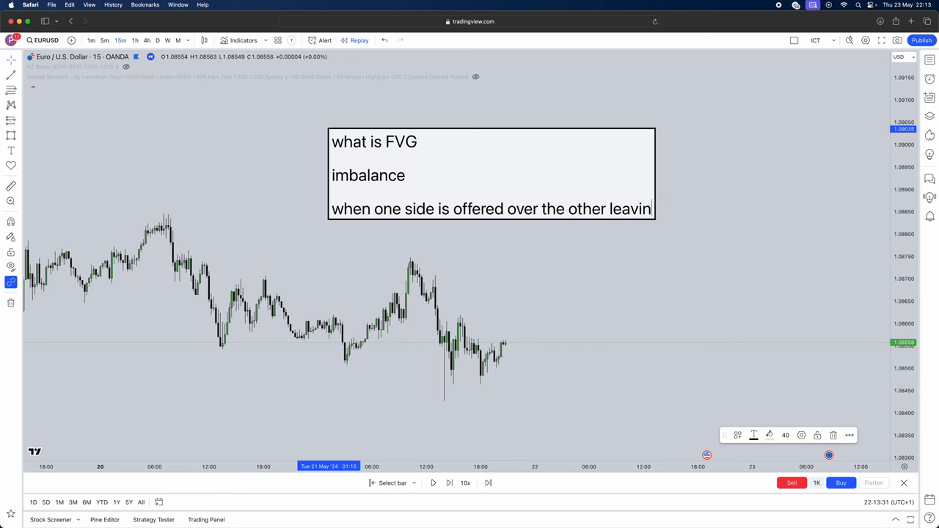
text(g a gap in)
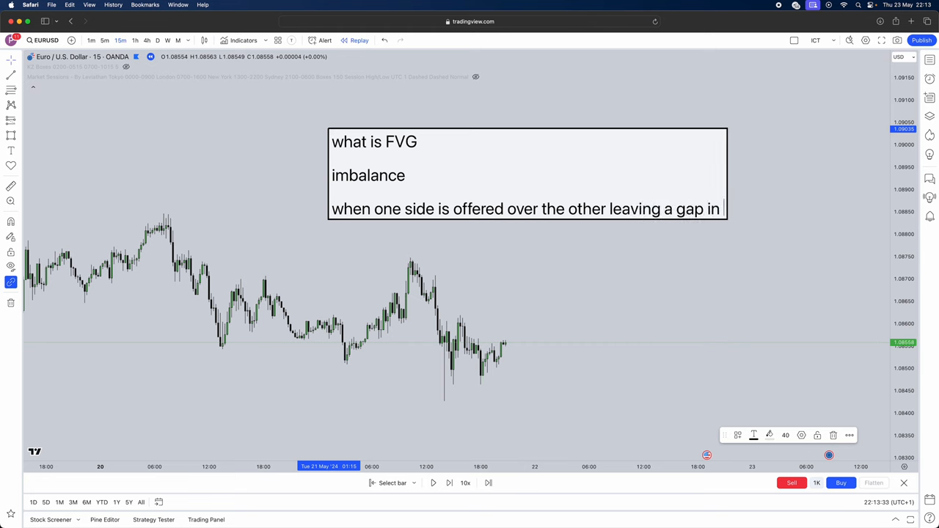
text(price)
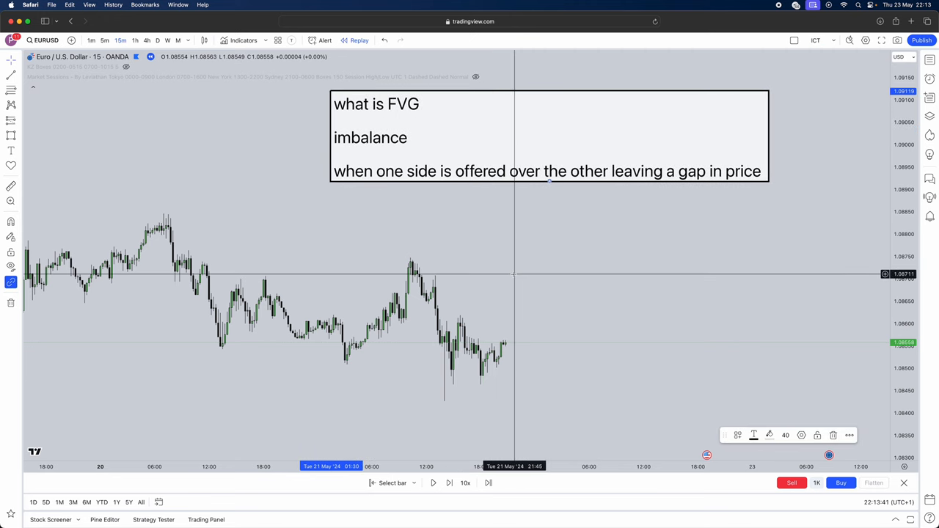
mouse_move(516, 277)
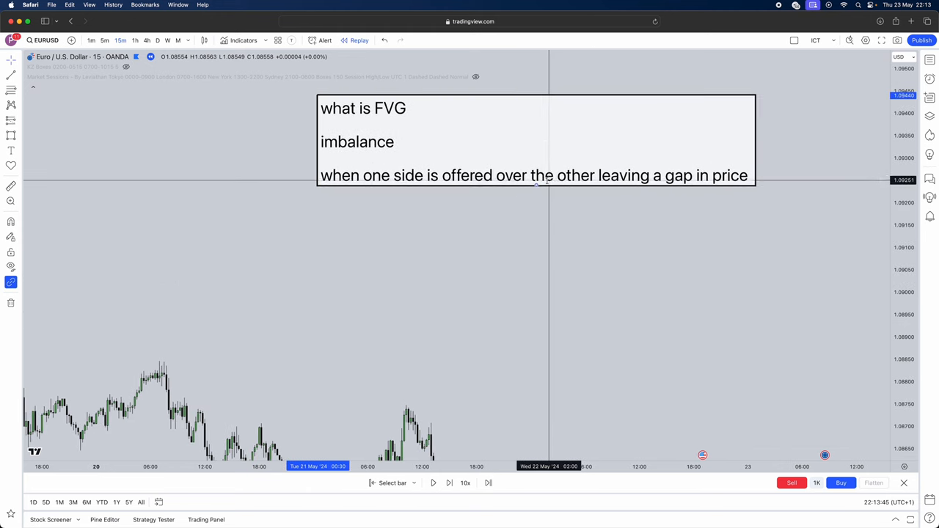
- Clear an empty chart area and sketch a tall red candle below the FVG note
drag(535, 141, 569, 179)
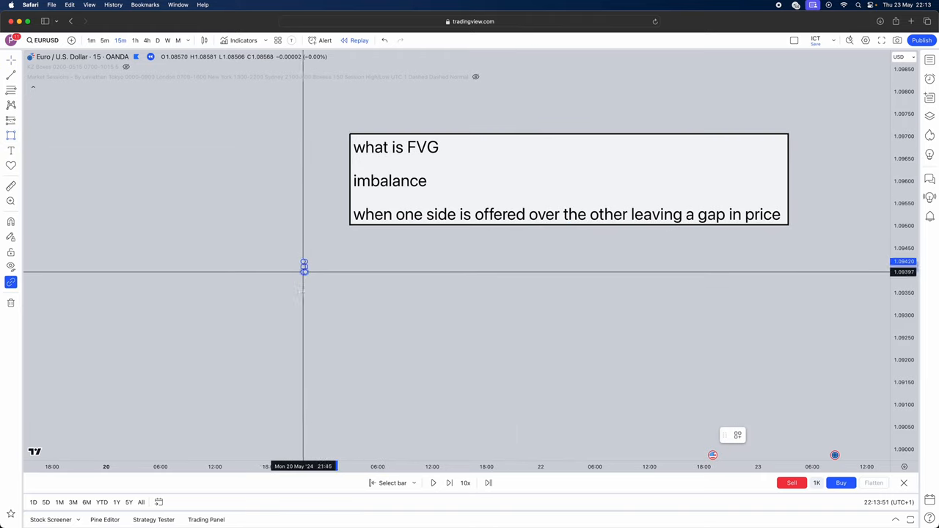
drag(302, 270, 302, 380)
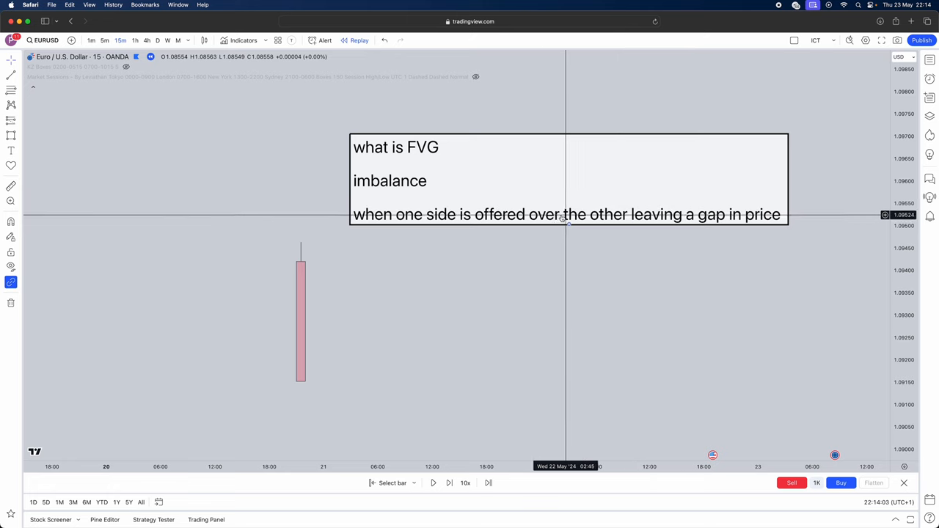
mouse_move(525, 214)
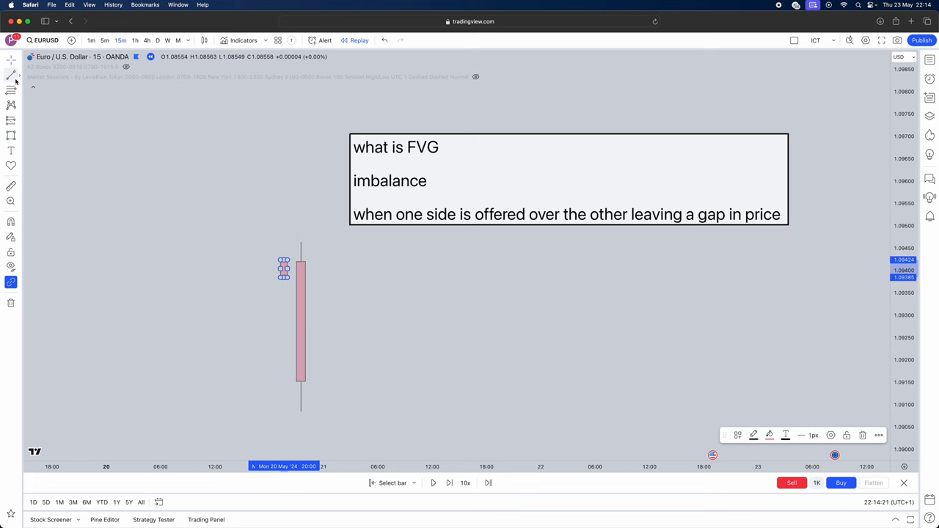
mouse_move(285, 278)
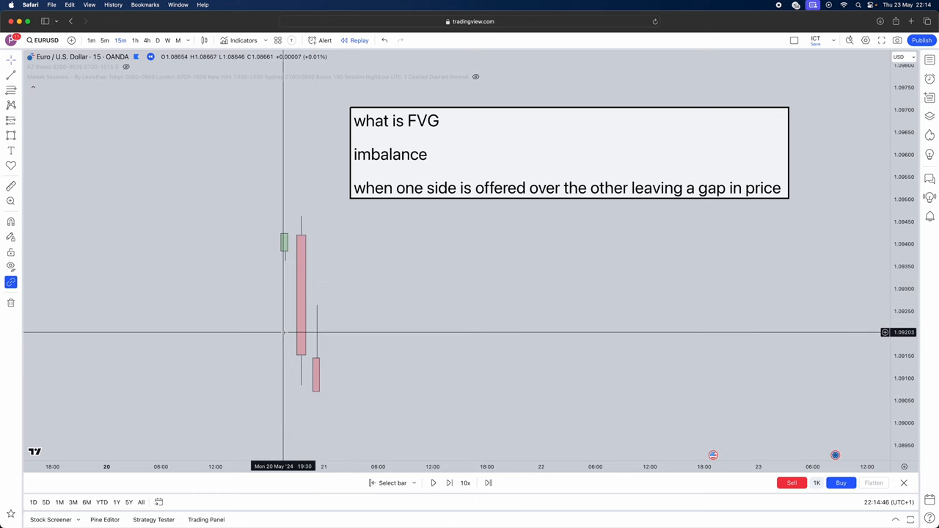
mouse_move(280, 334)
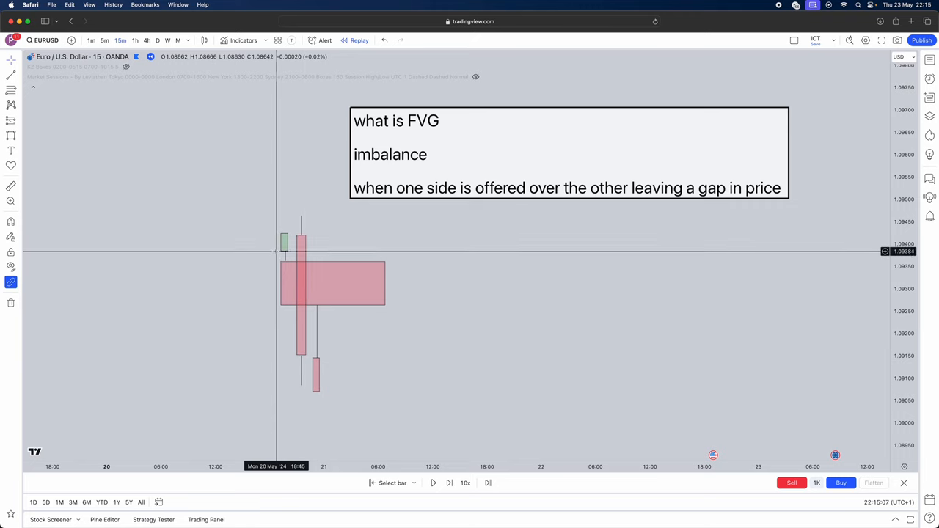
mouse_move(285, 255)
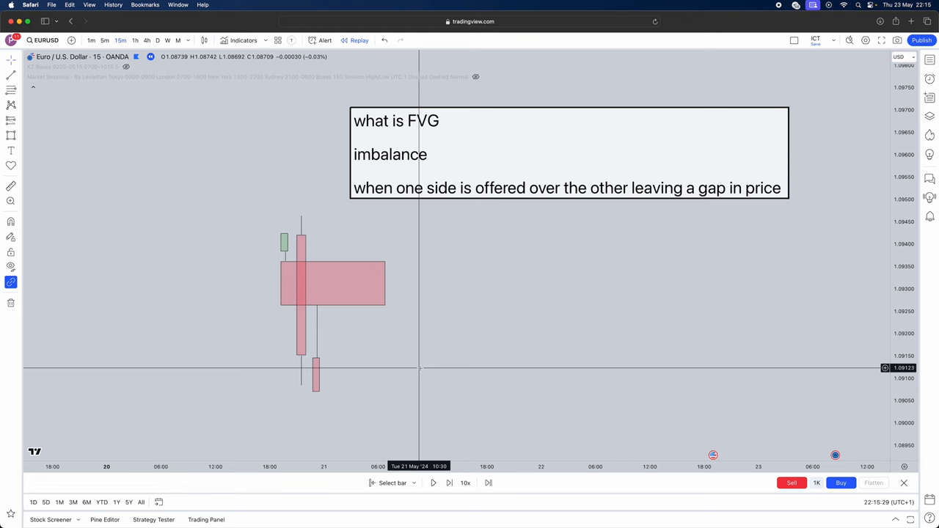
mouse_move(286, 278)
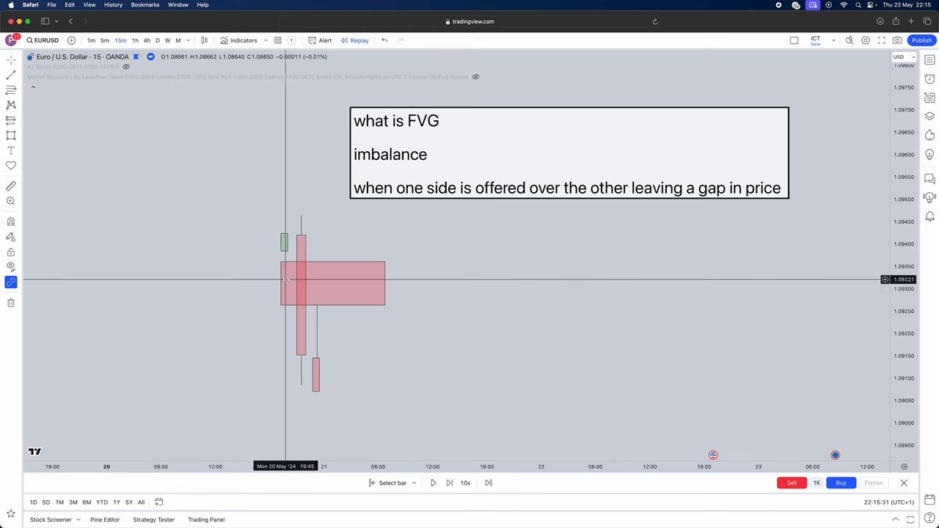
mouse_move(484, 161)
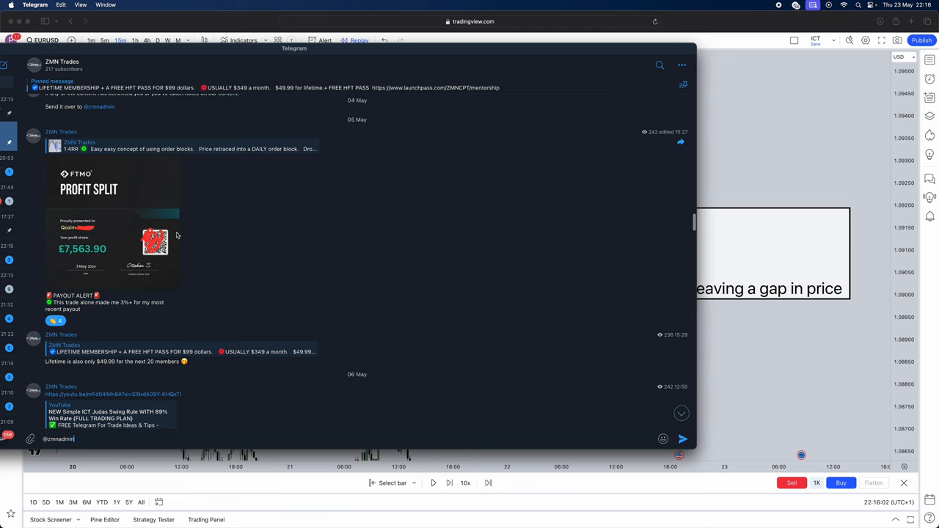
- Scroll through the trading channel's post history in Telegram
scroll(down, 3)
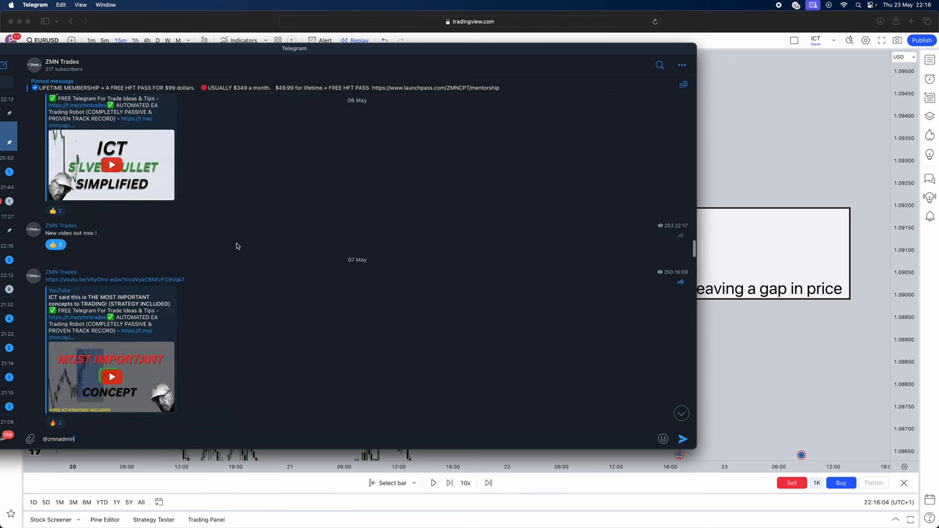
scroll(down, 3)
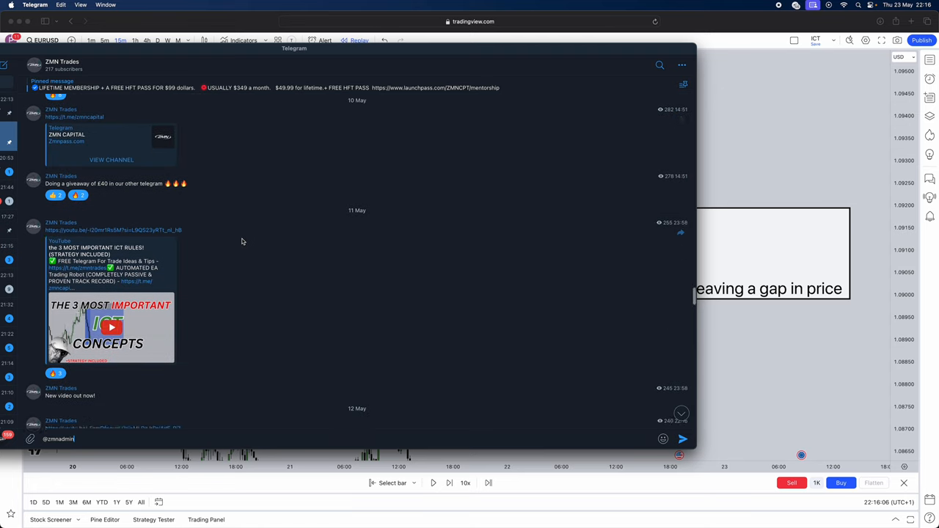
scroll(down, 3)
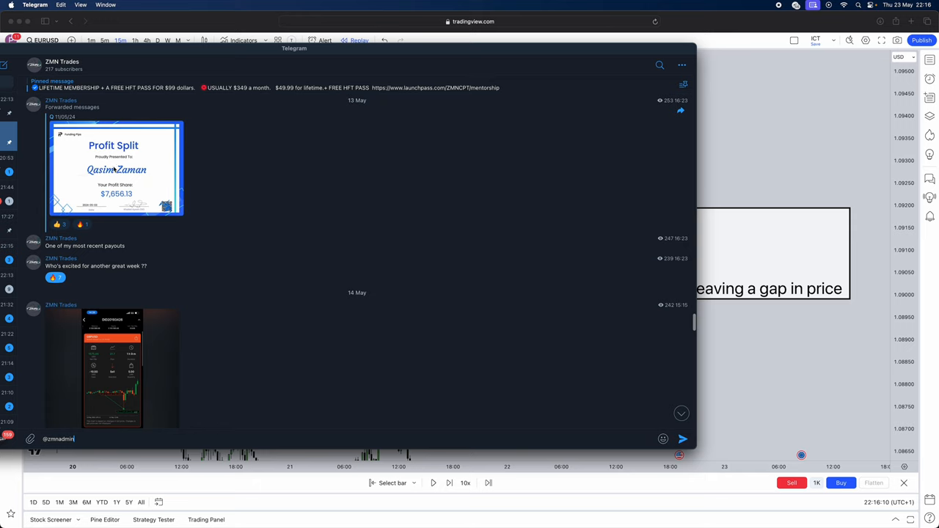
click(116, 169)
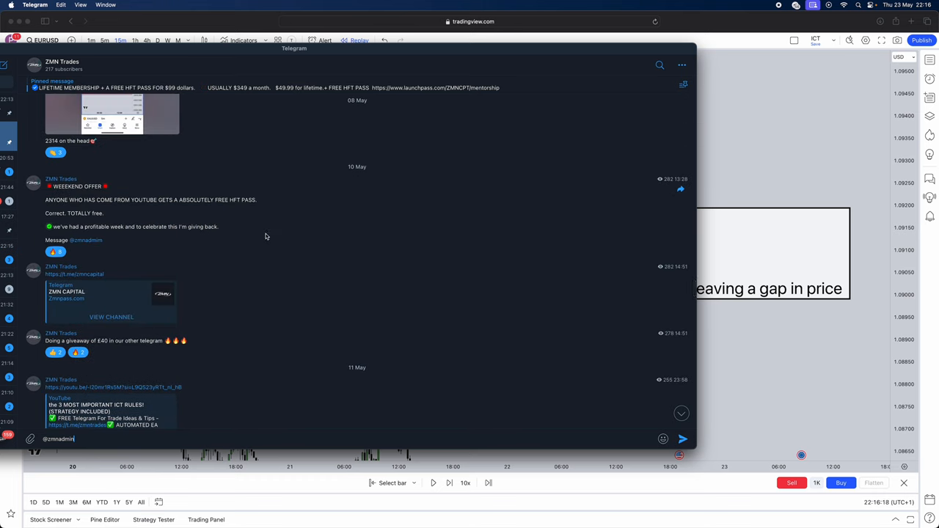
scroll(down, 3)
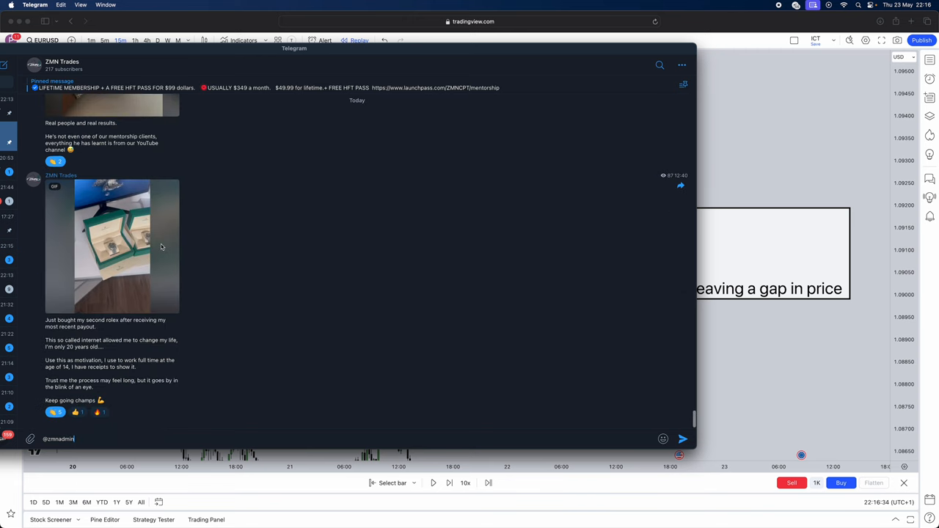
scroll(down, 3)
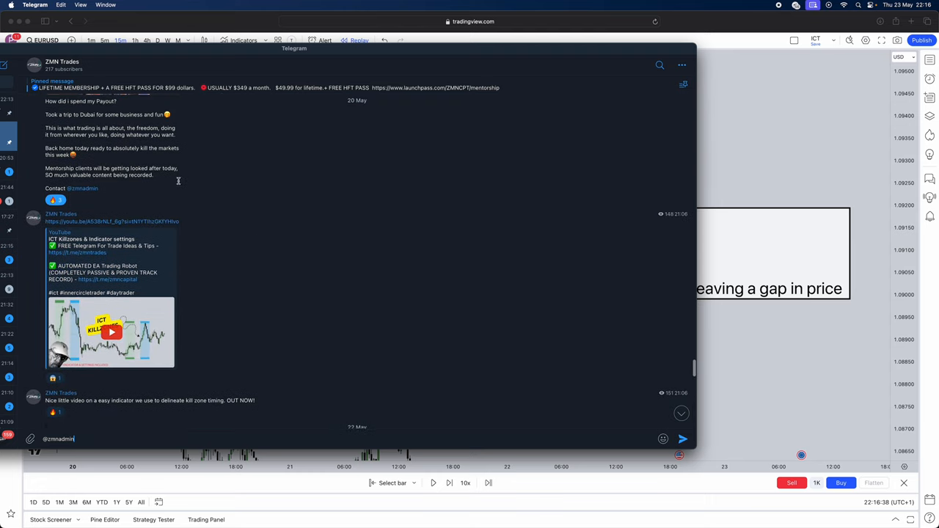
scroll(down, 3)
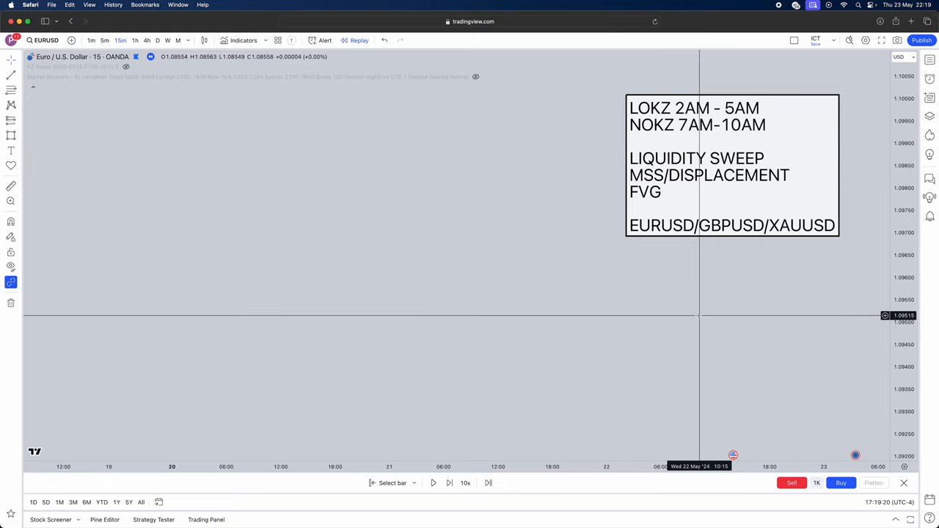
mouse_move(638, 116)
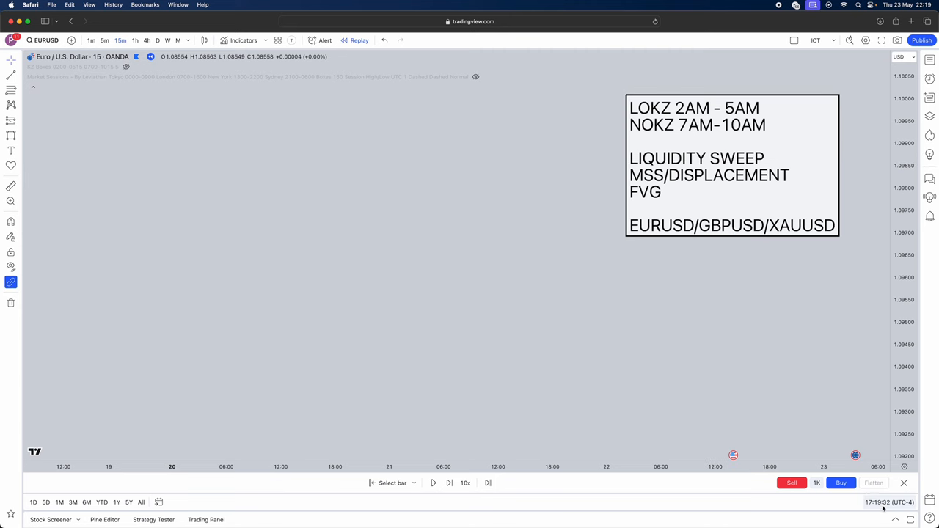
mouse_move(887, 502)
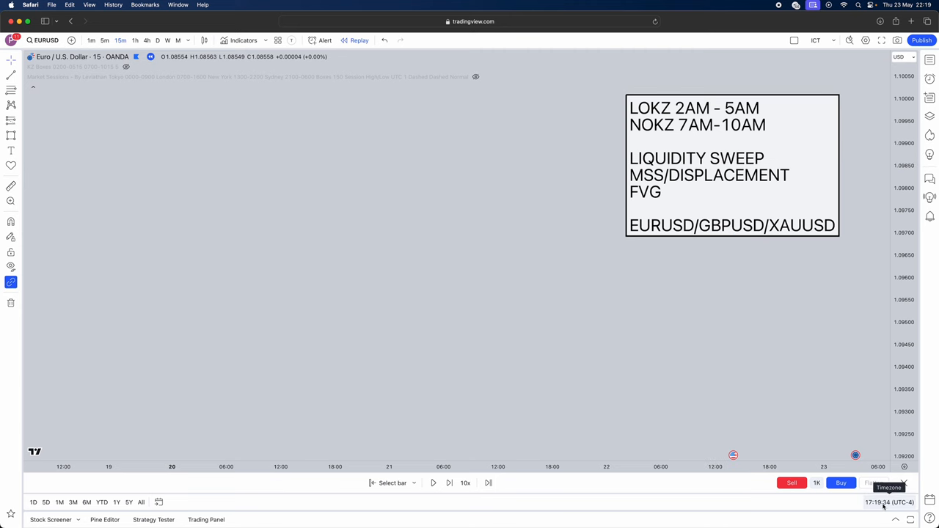
click(889, 502)
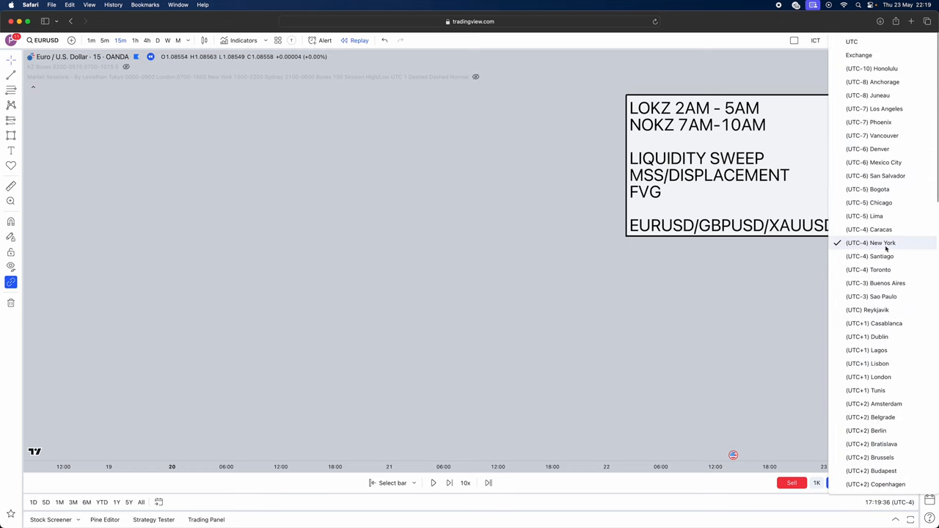
click(871, 244)
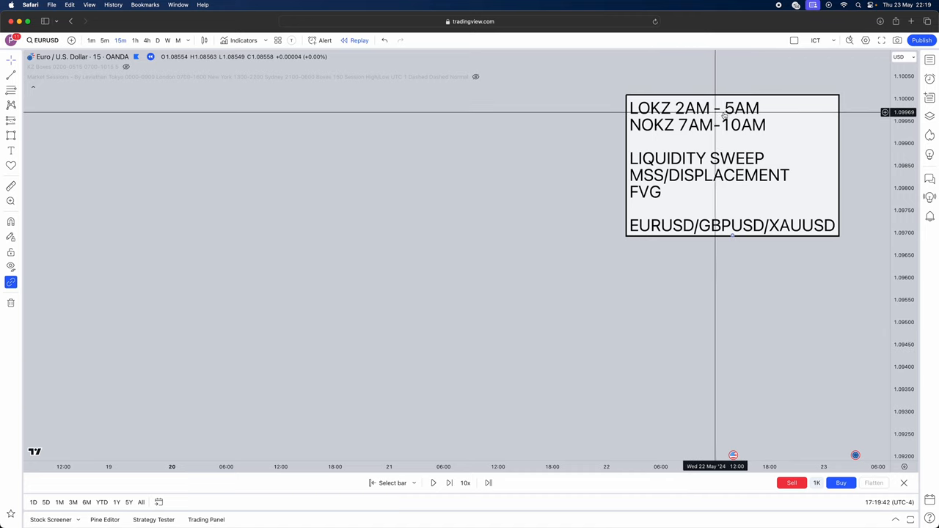
mouse_move(677, 129)
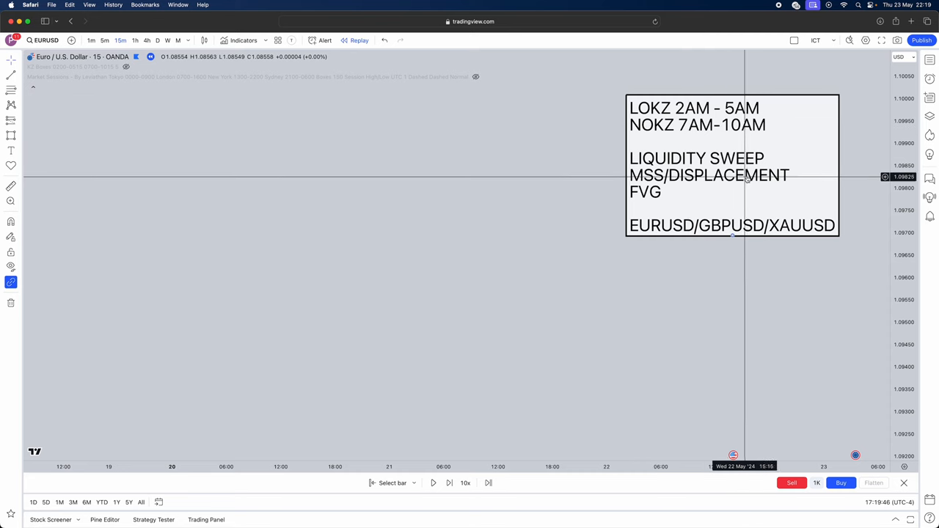
mouse_move(683, 176)
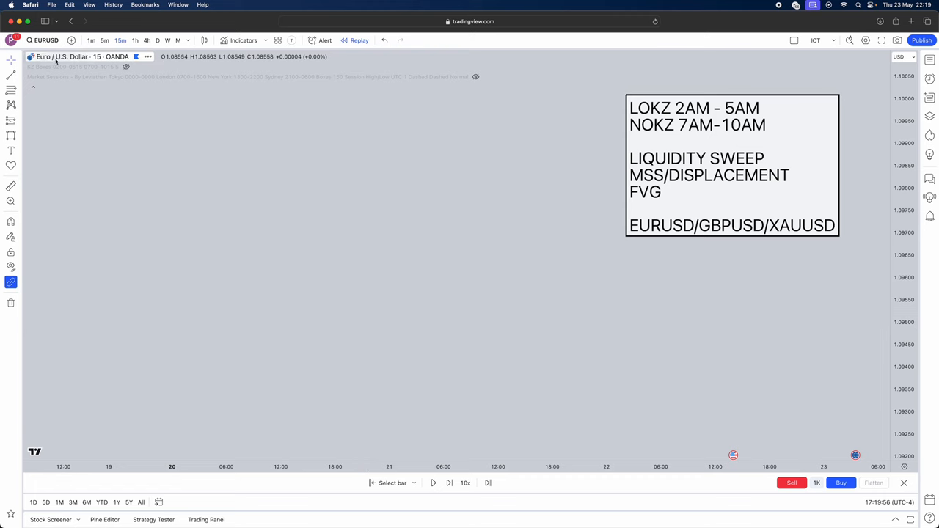
click(12, 105)
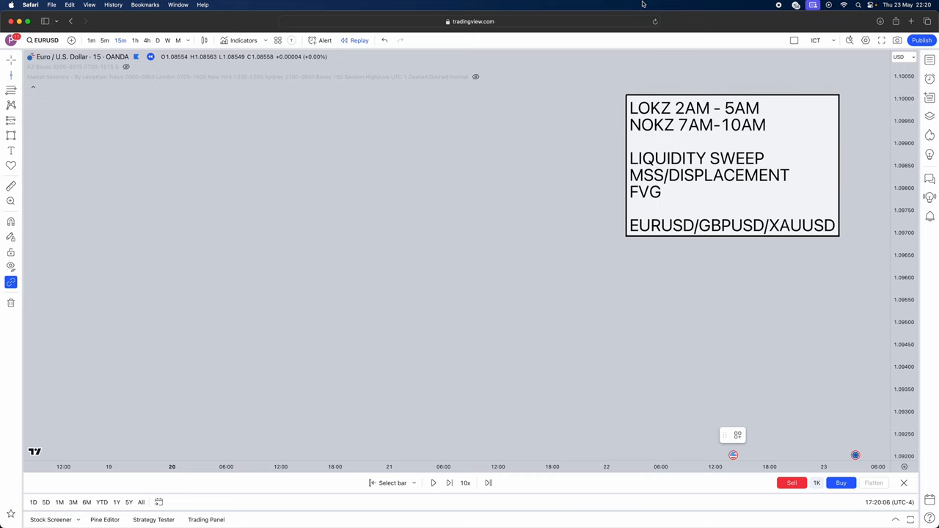
mouse_move(204, 253)
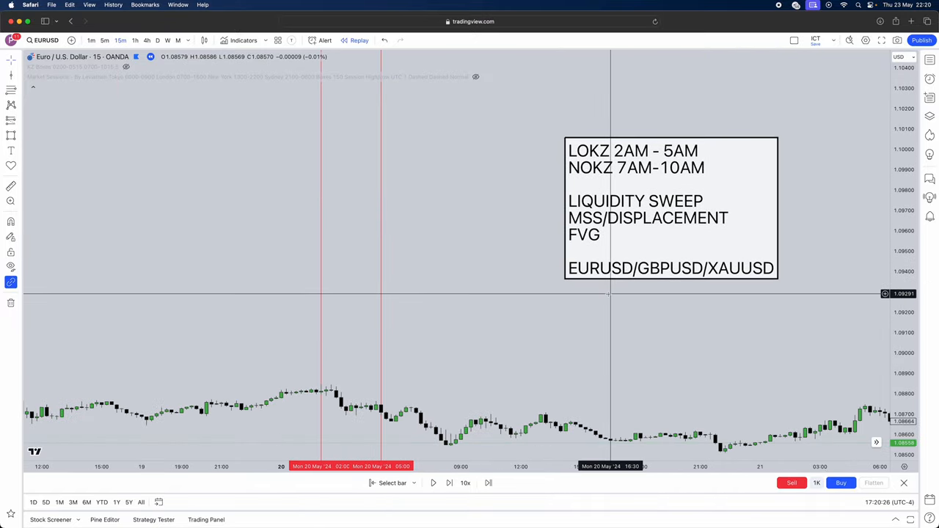
- Draw red vertical killzone lines at 02:00 and 05:00 on 20 May
drag(668, 209, 575, 135)
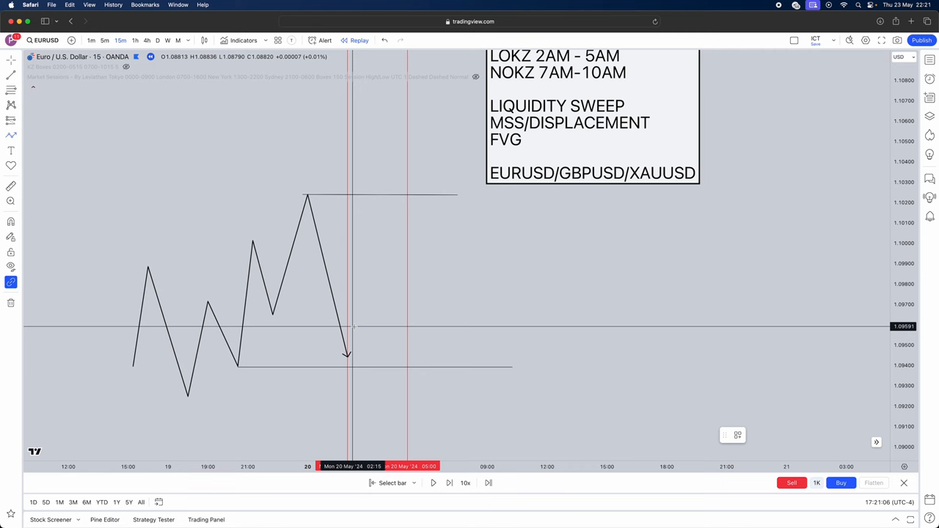
mouse_move(373, 203)
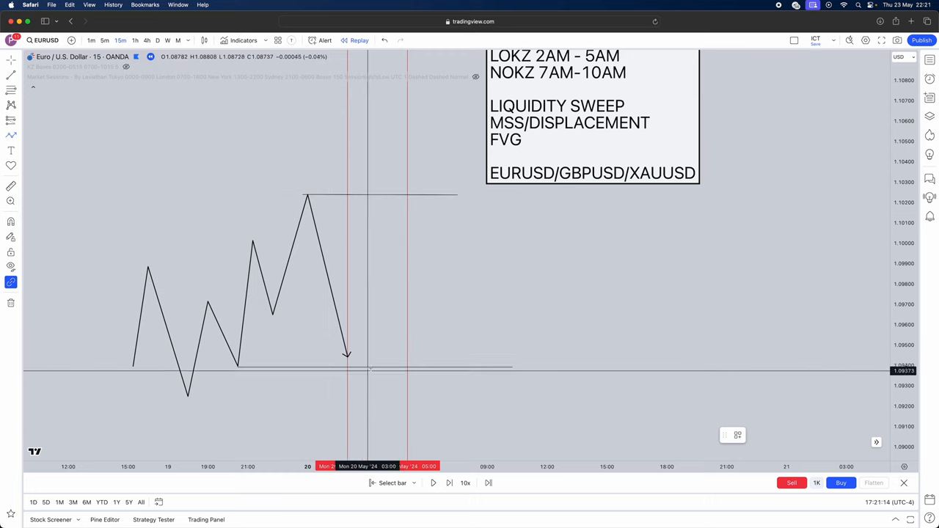
mouse_move(355, 218)
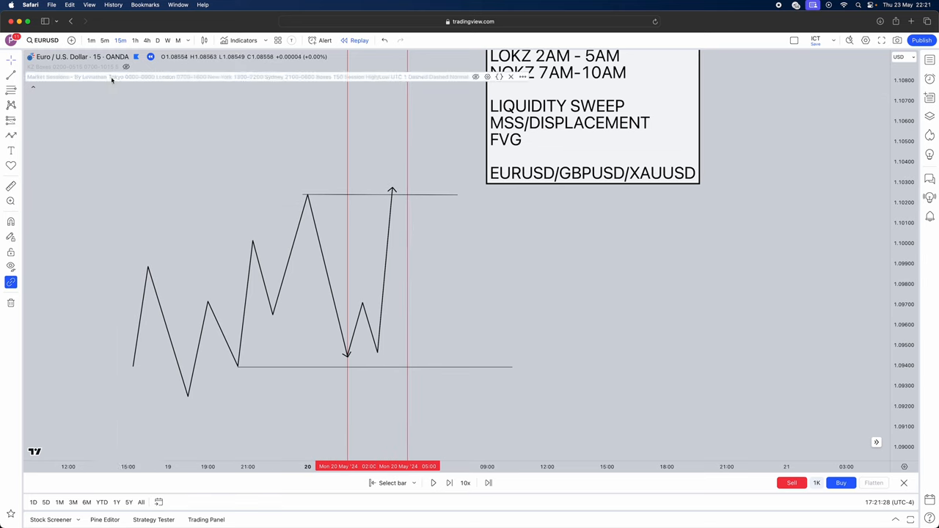
mouse_move(120, 41)
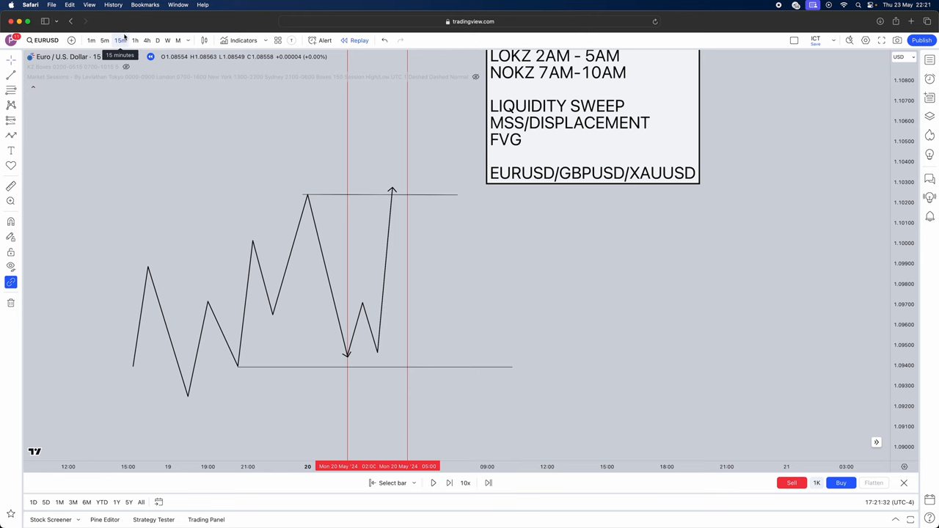
- Switch to 5-minute bars and pick the drawing tool for the high sweep sketch
click(105, 41)
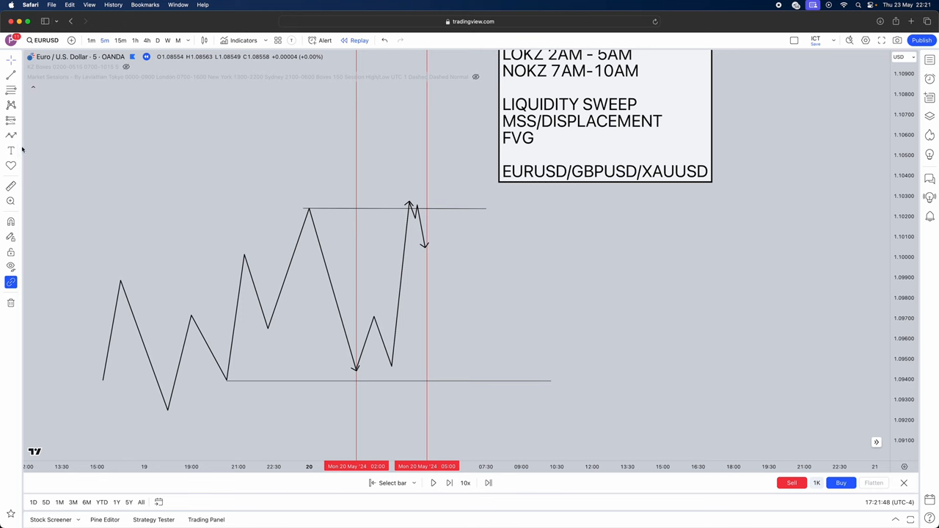
click(11, 282)
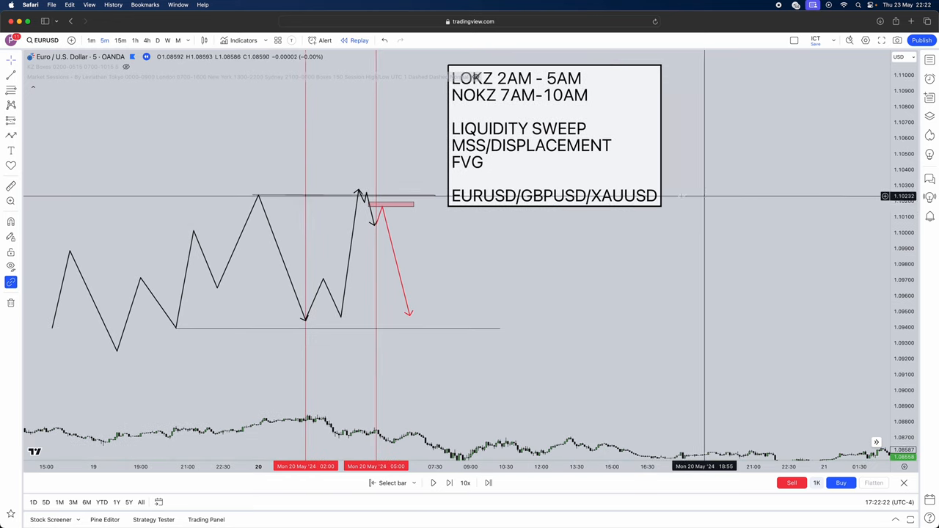
- Bring up the 30 April replay example and mark a liquidity line at the recent high
click(120, 41)
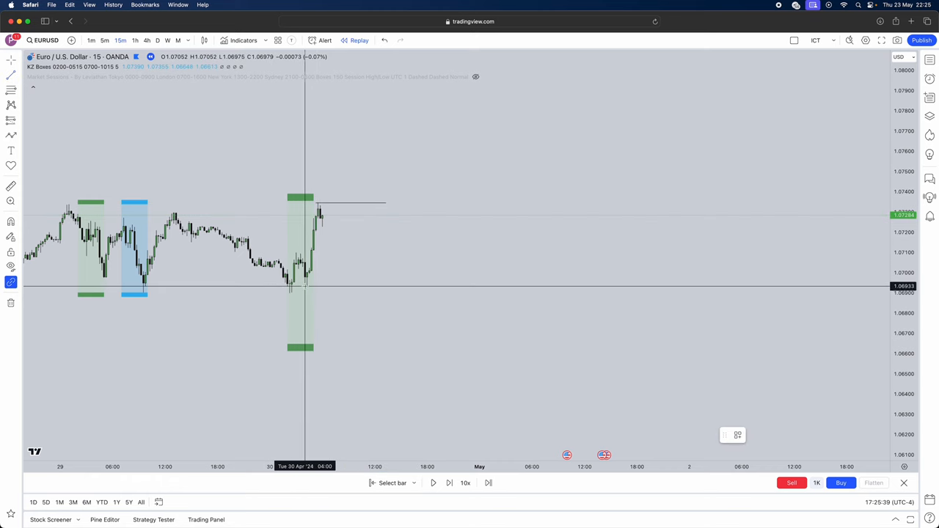
click(418, 352)
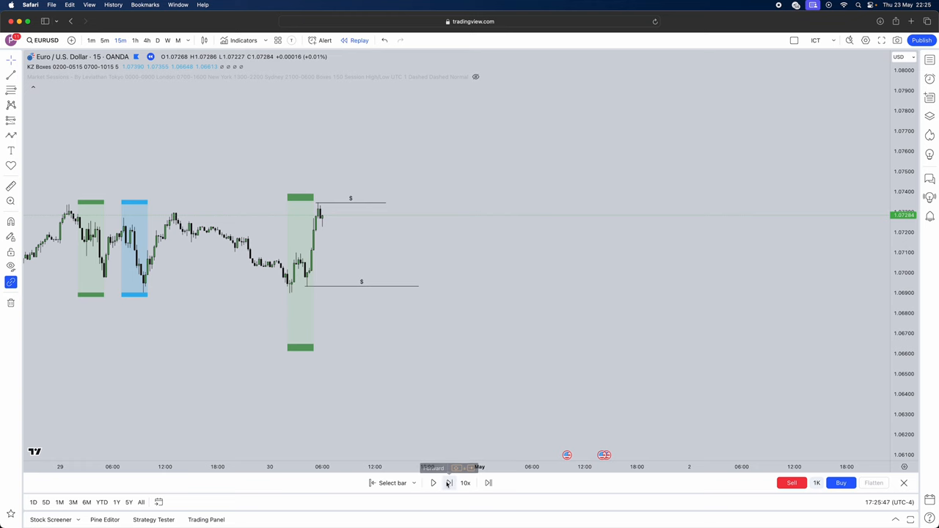
- Step the replay forward three bars
click(448, 483)
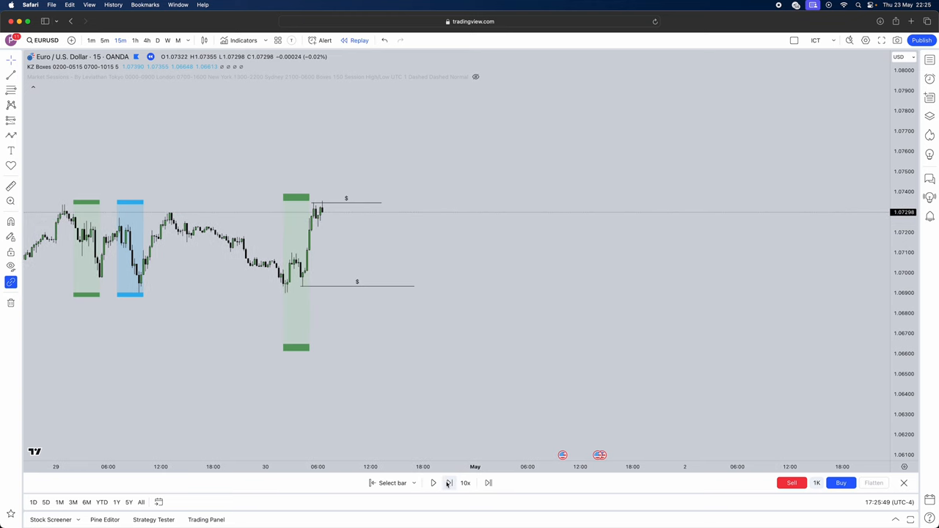
mouse_move(326, 202)
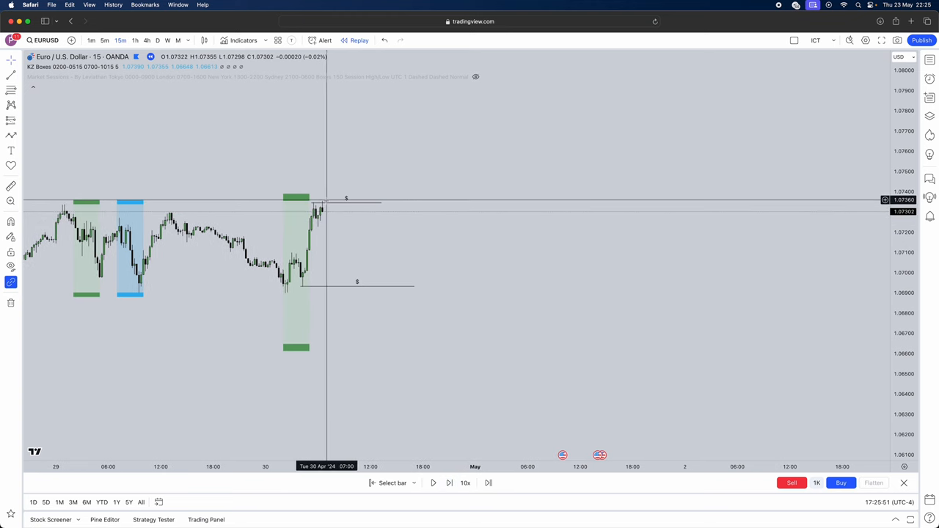
mouse_move(330, 215)
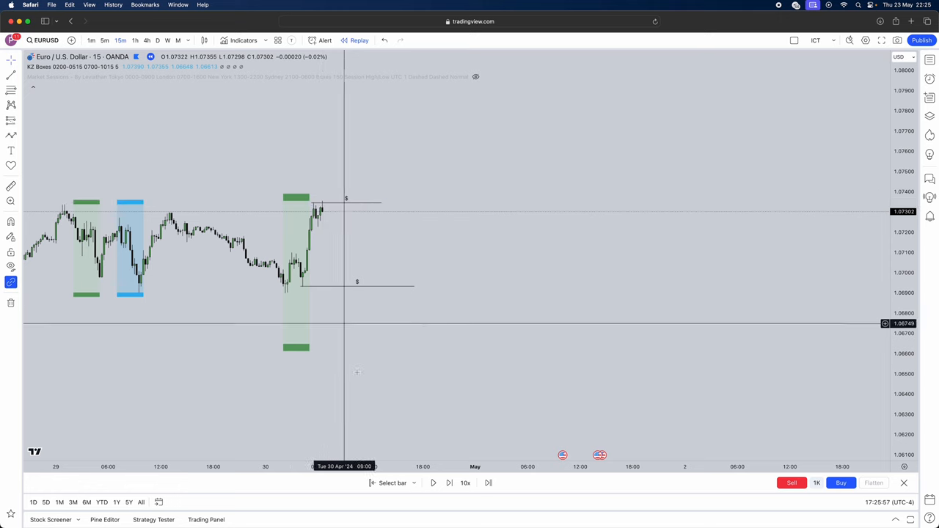
click(449, 483)
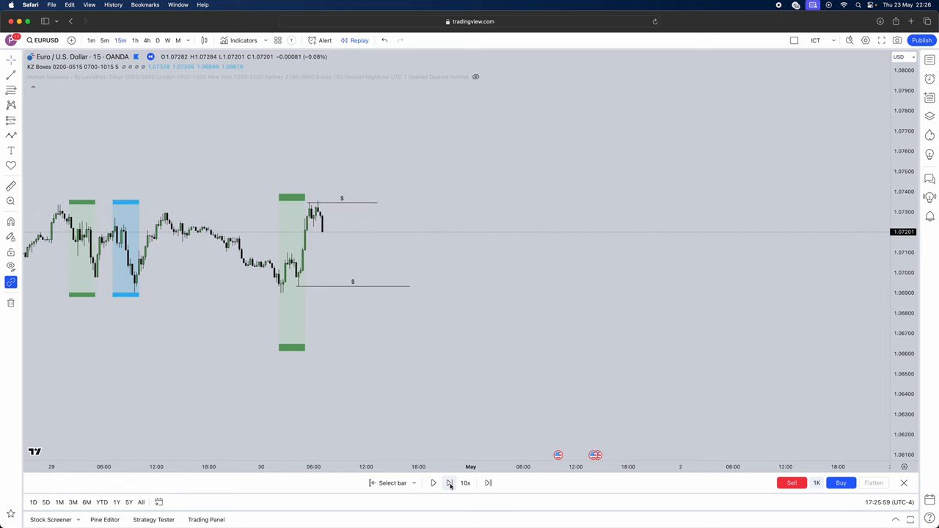
click(449, 482)
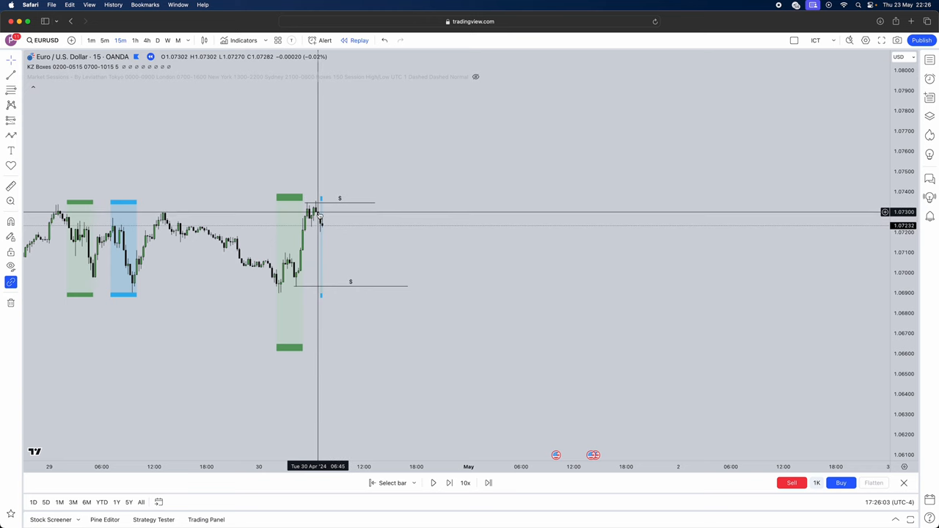
mouse_move(321, 226)
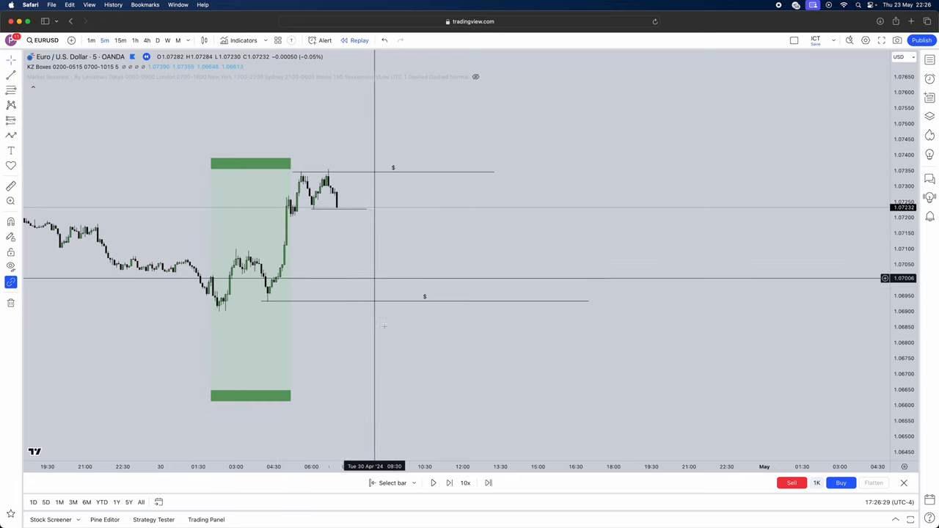
- Mark the sweep candle with a narrow blue range and begin a short position
click(449, 483)
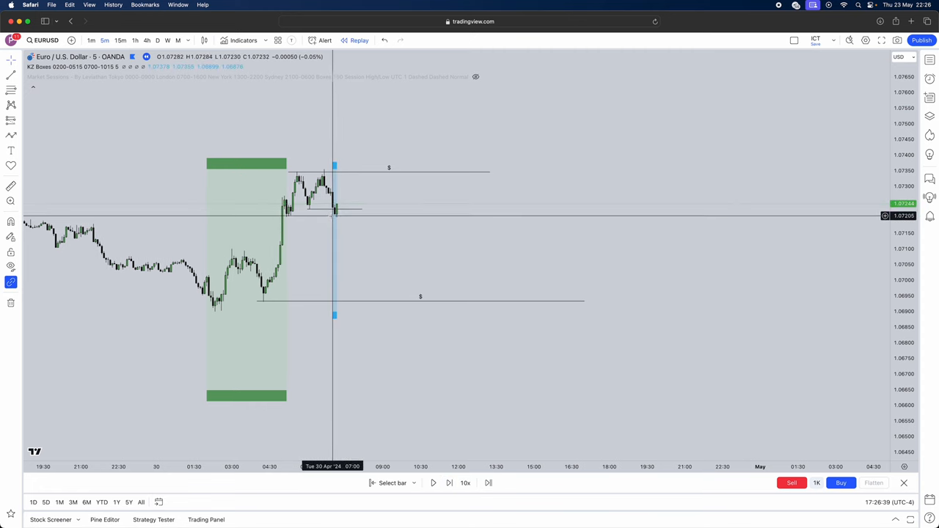
mouse_move(334, 211)
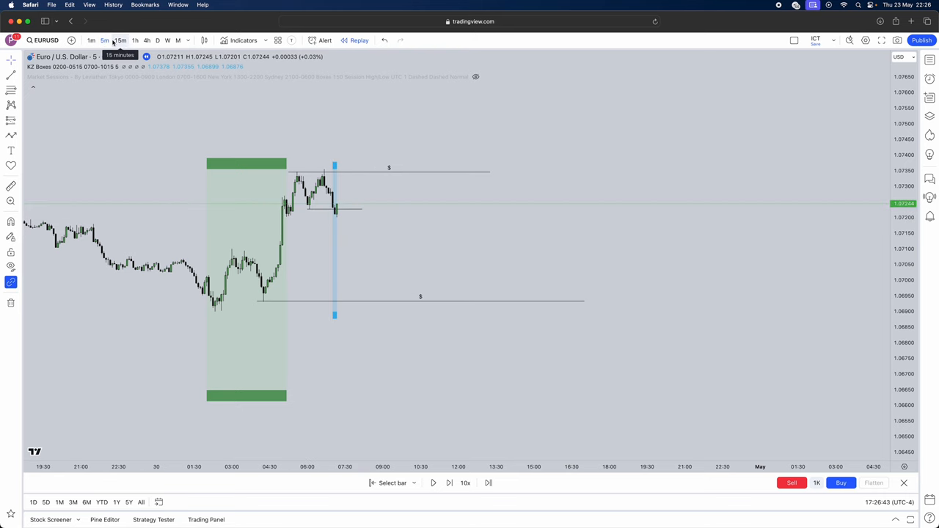
mouse_move(335, 185)
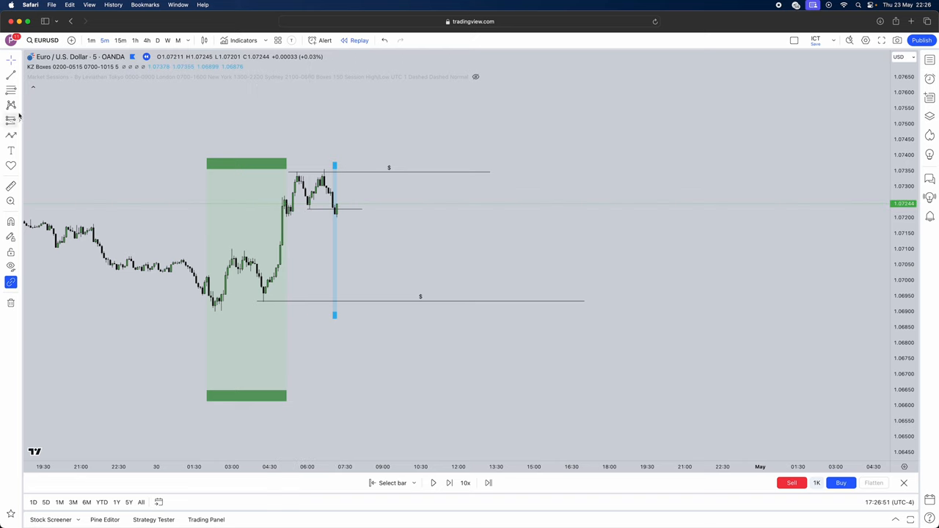
click(12, 119)
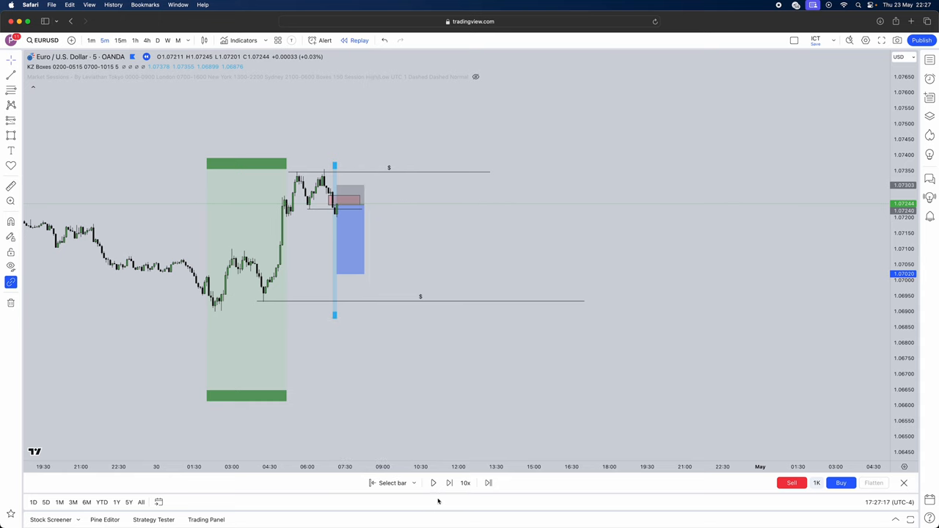
- Play the replay as price falls toward the short's target, then pause it
click(432, 481)
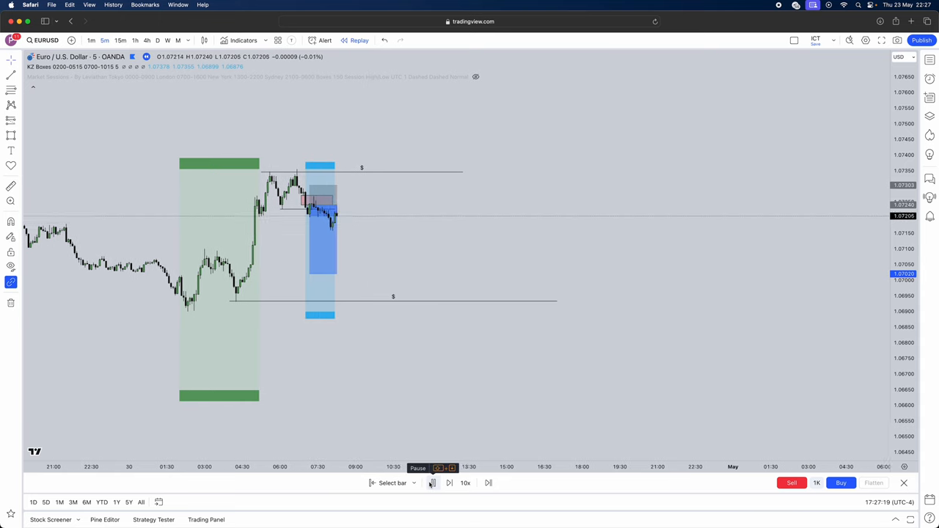
click(431, 482)
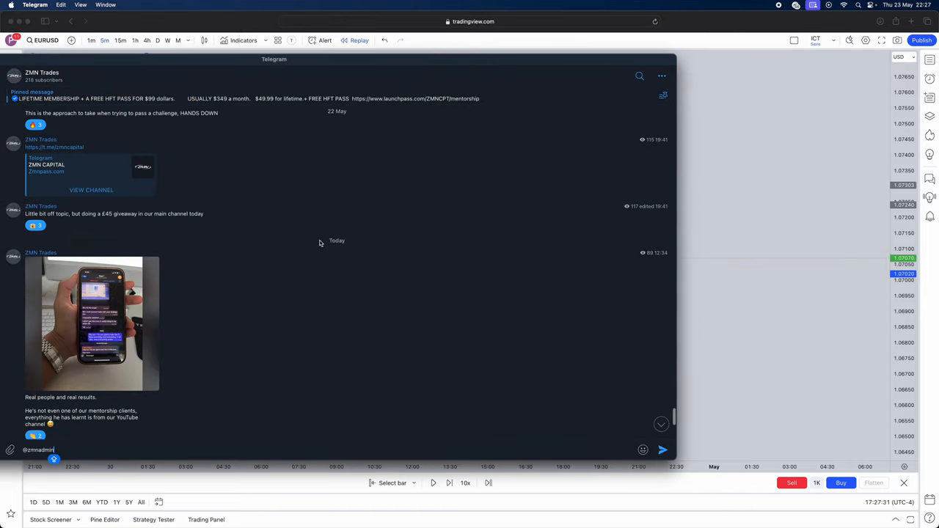
scroll(down, 3)
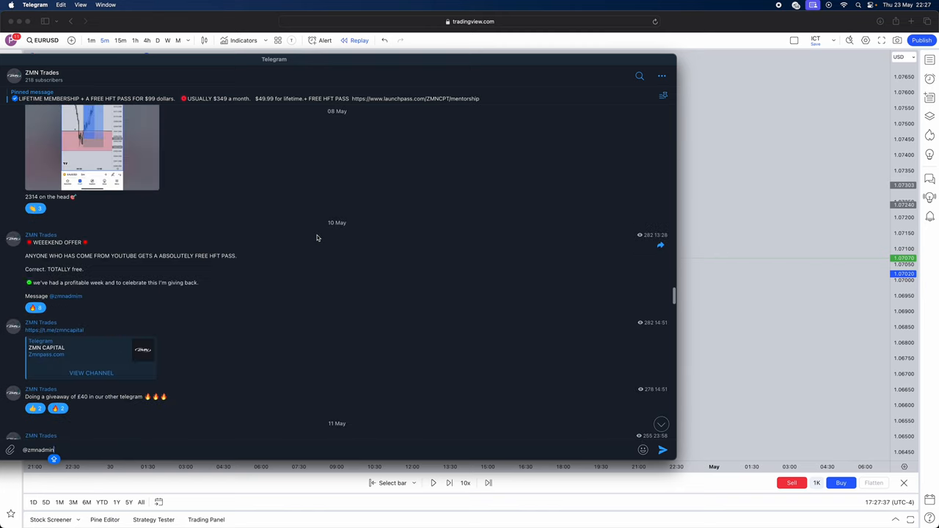
scroll(down, 3)
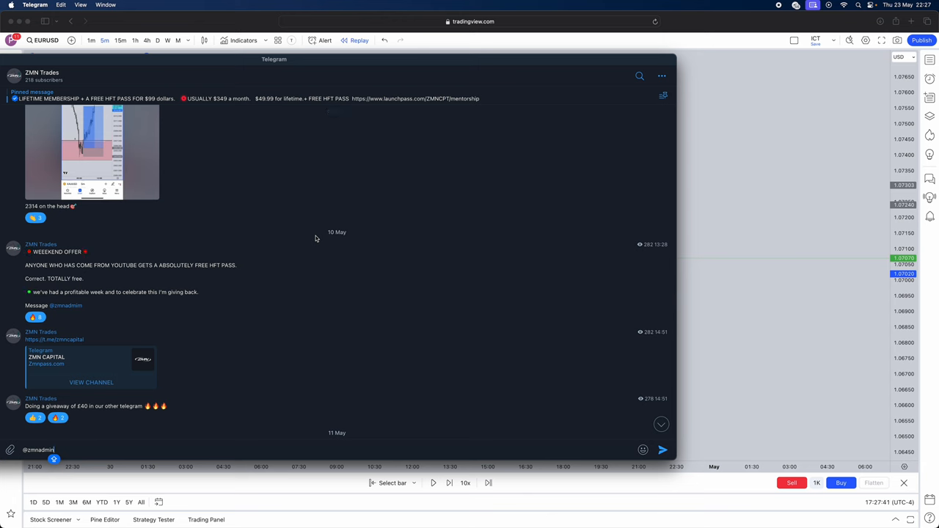
mouse_move(255, 253)
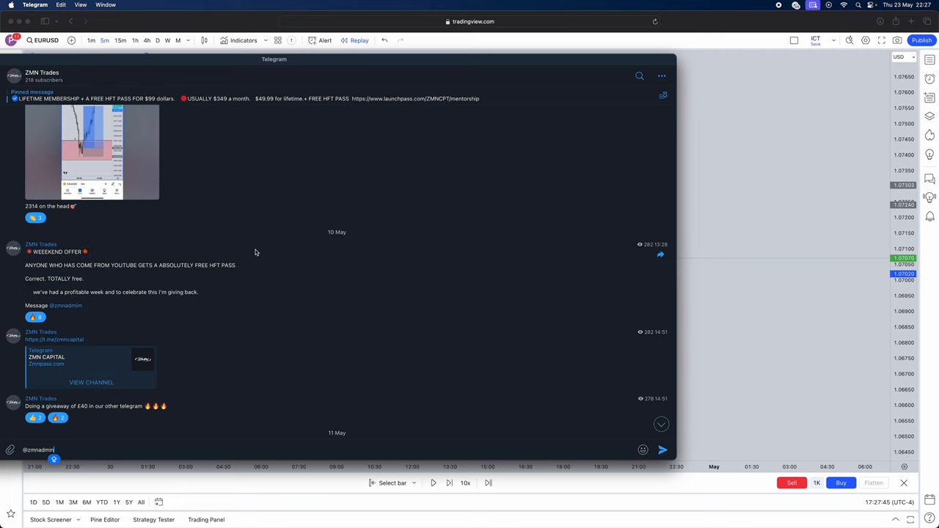
scroll(down, 3)
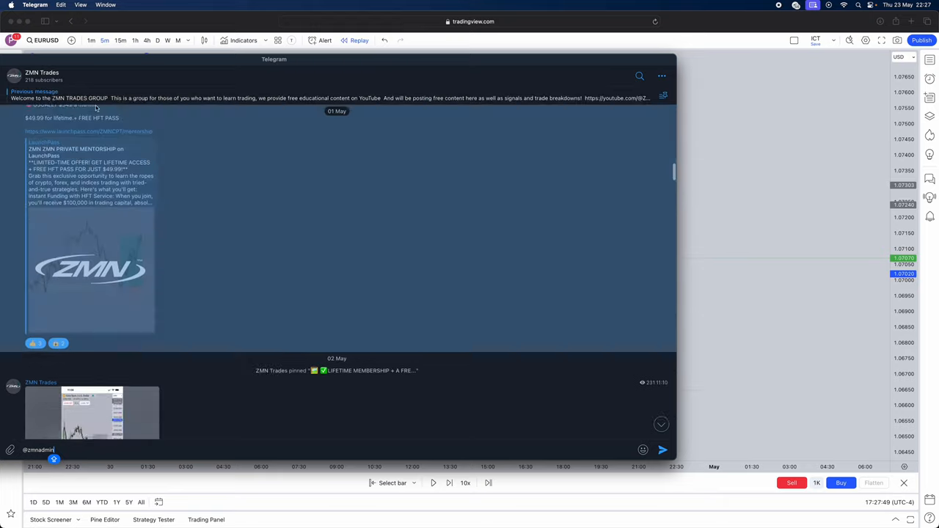
scroll(down, 3)
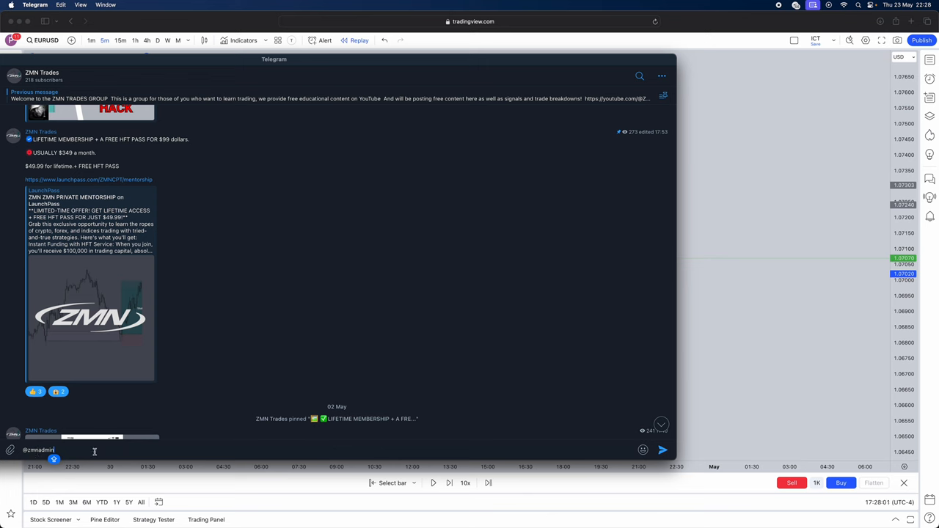
mouse_move(275, 84)
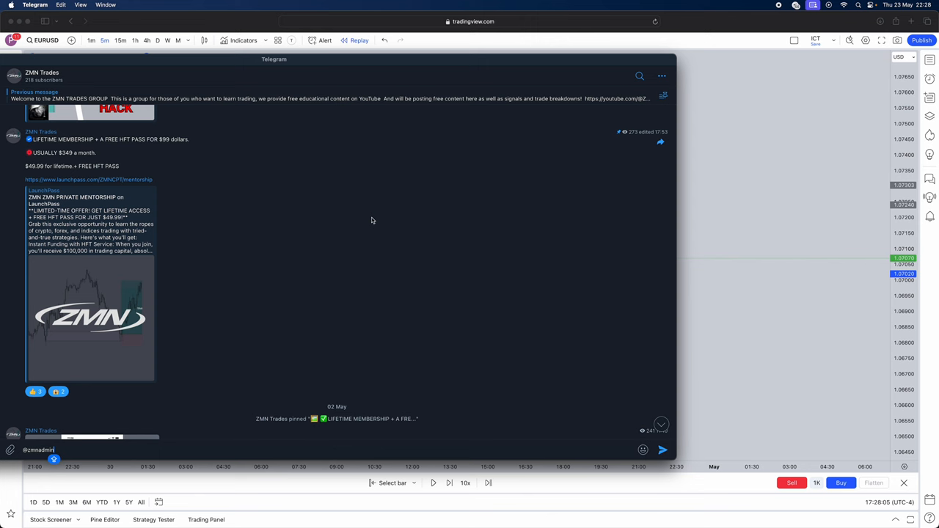
mouse_move(773, 32)
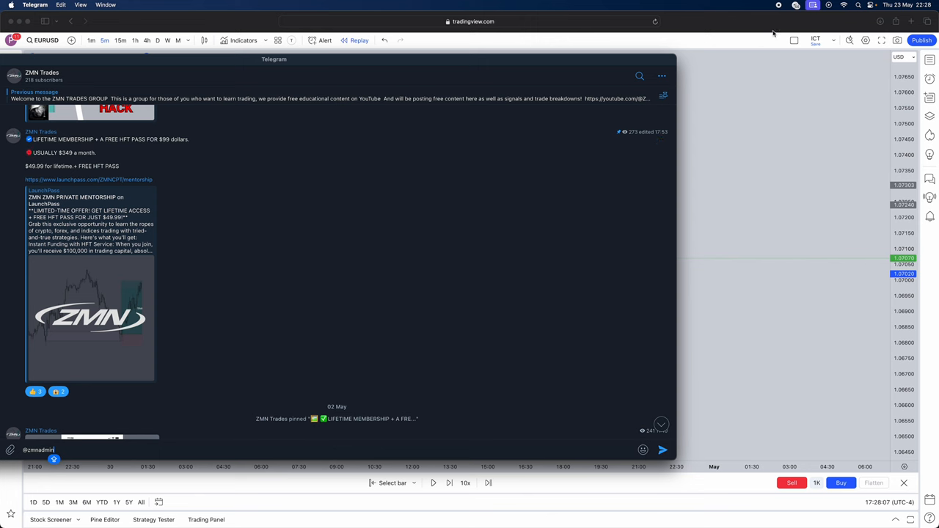